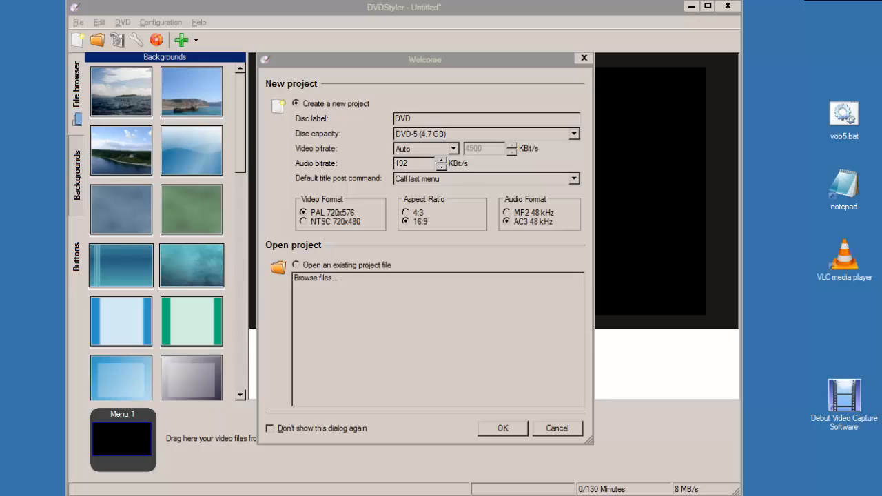
mouse_move(330, 249)
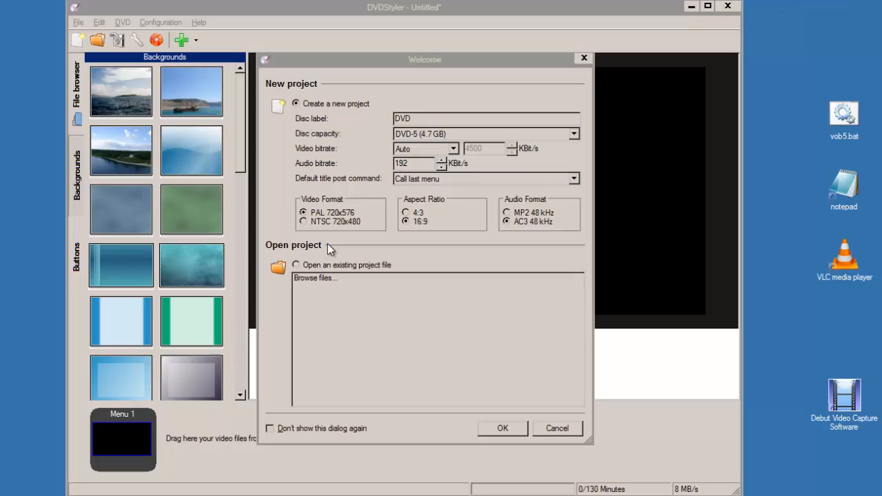
Step: Choose NTSC 720x480 in the Welcome dialog and skip the menu template
click(302, 222)
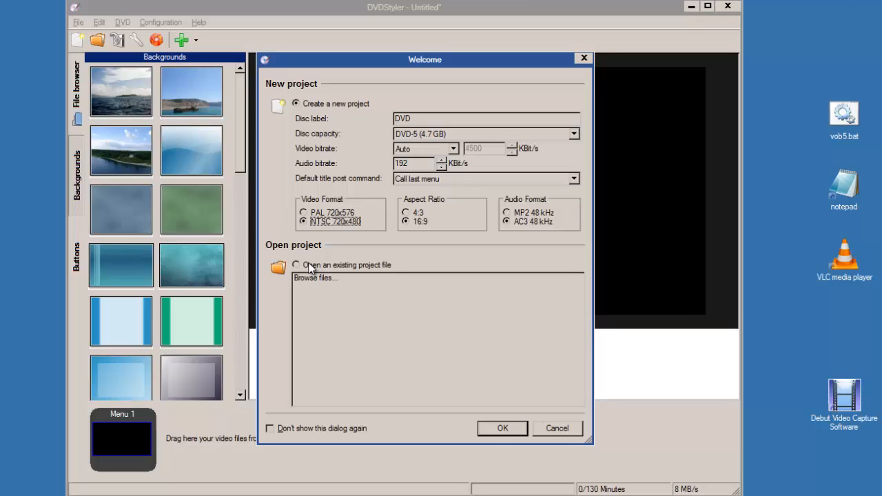
click(502, 428)
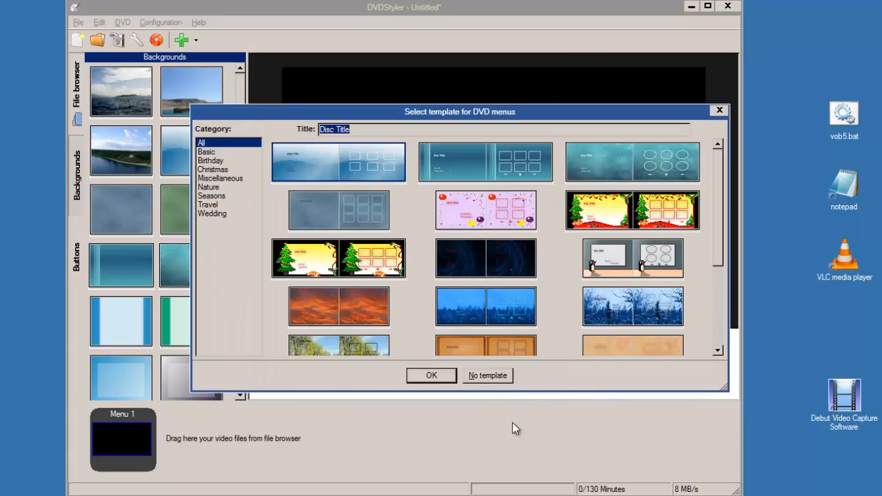
click(487, 375)
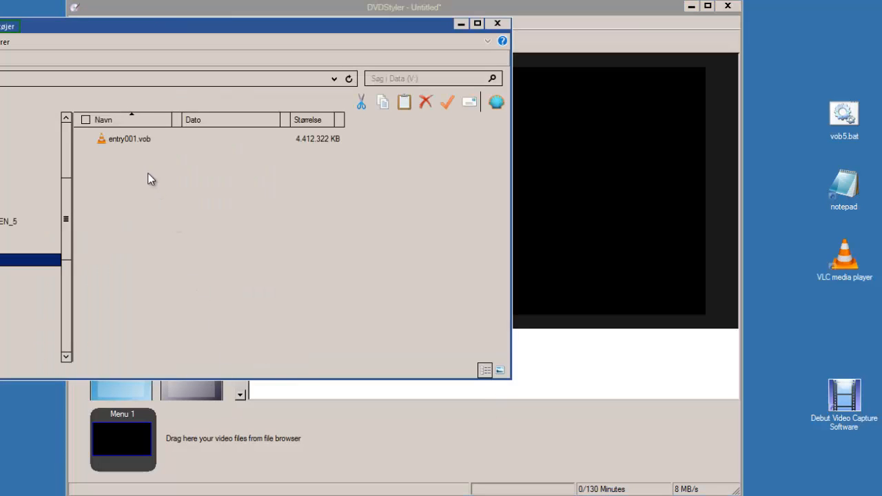
Step: Drag entry001.vob from File Explorer onto DVDStyler's titleset area
click(129, 139)
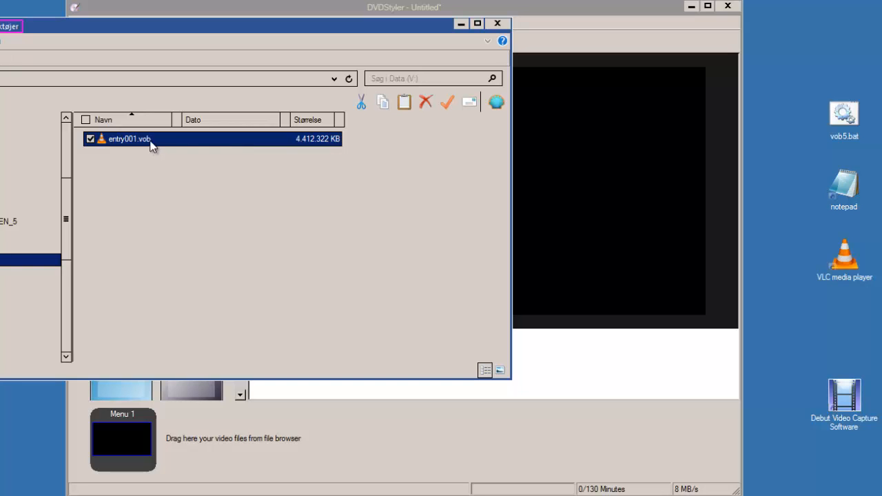
mouse_move(198, 147)
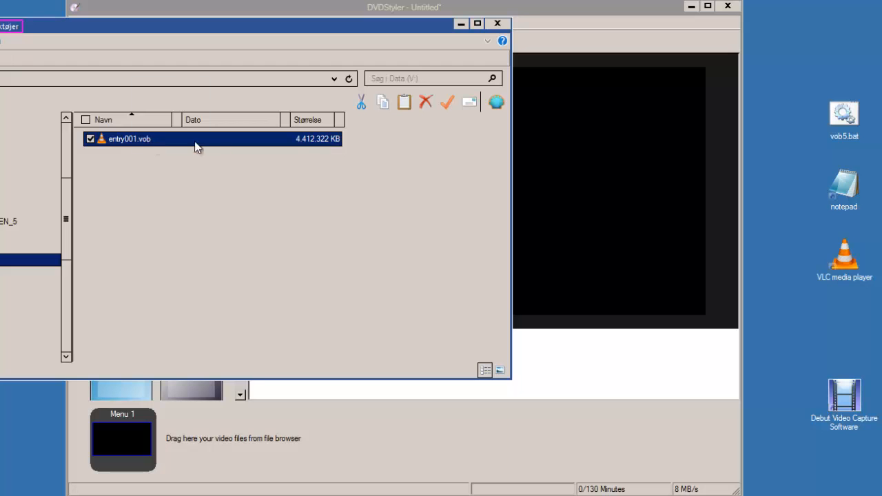
drag(129, 138, 193, 439)
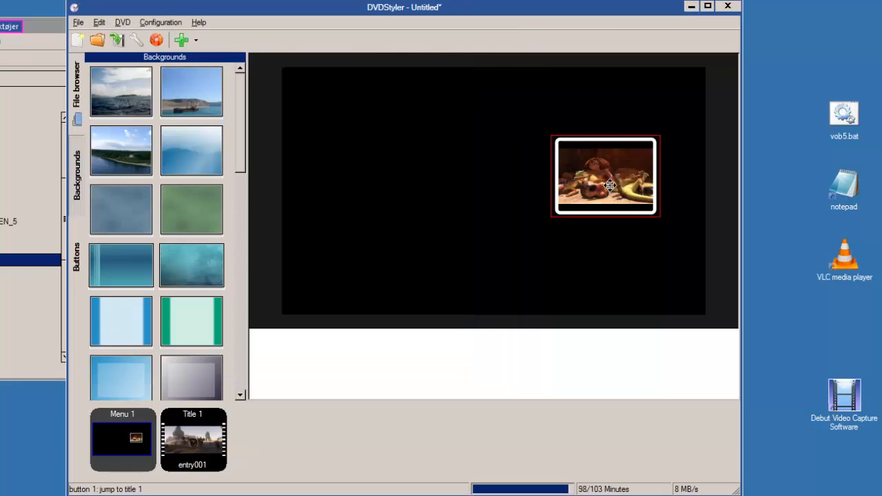
Step: Move the video button to the menu's top centre and set its preview duration to 30
drag(604, 176, 518, 133)
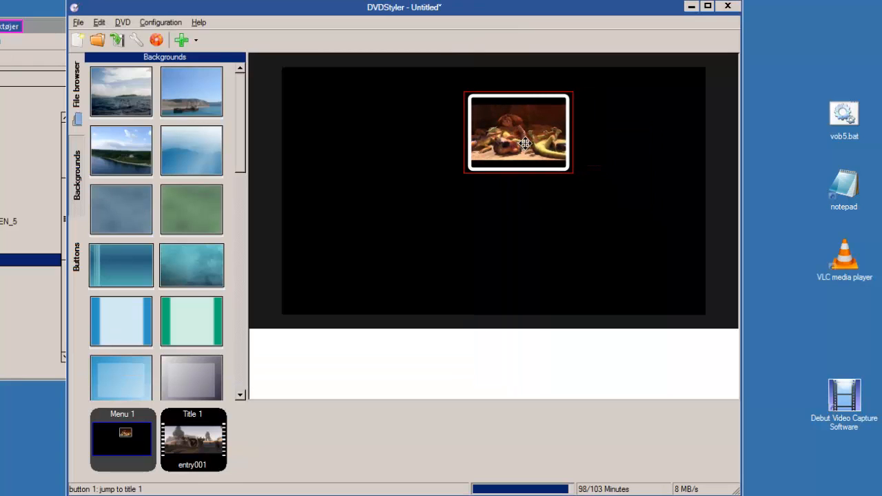
double_click(518, 132)
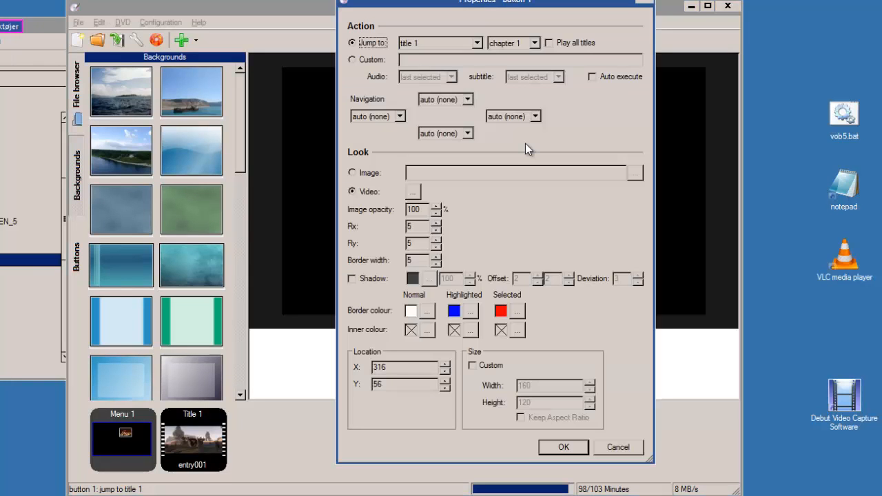
mouse_move(430, 224)
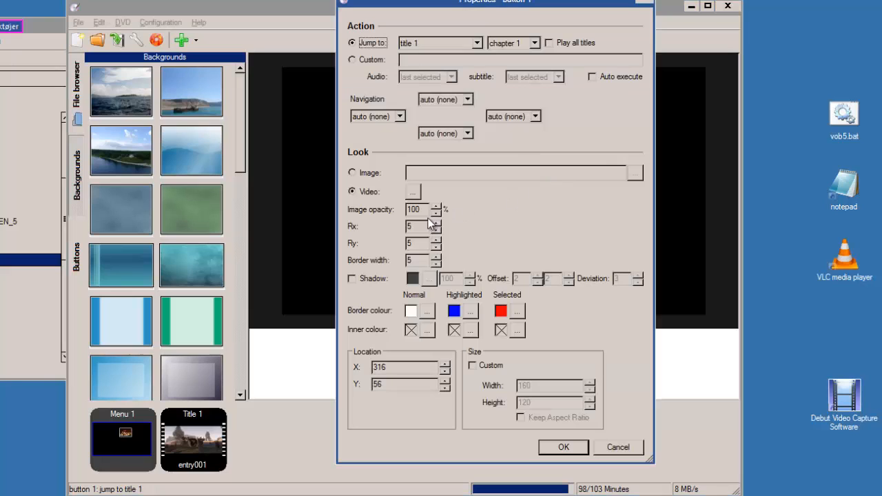
click(412, 192)
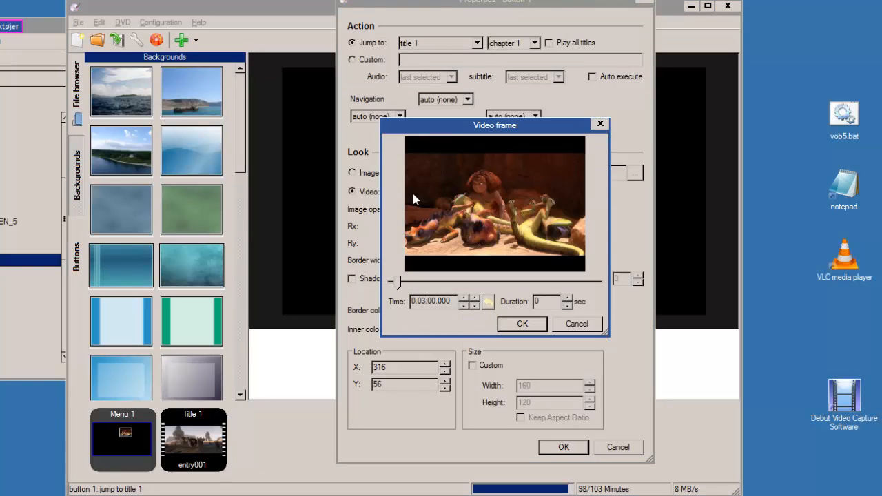
click(544, 302)
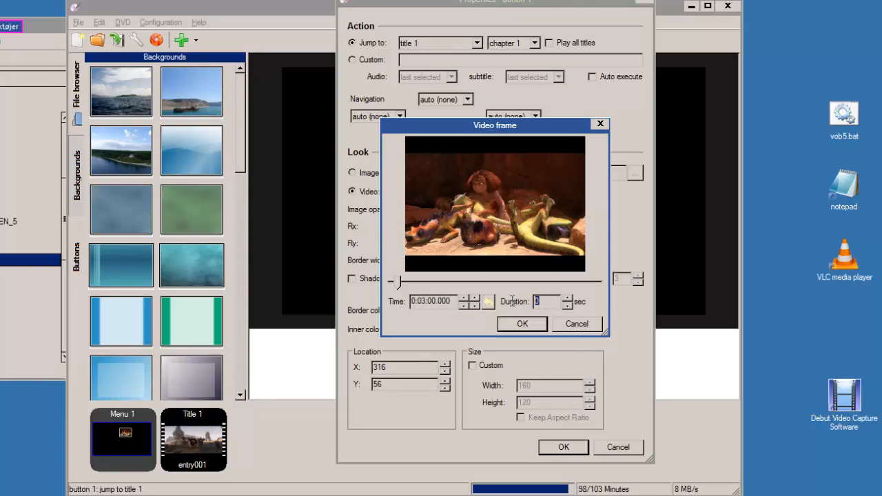
text(30)
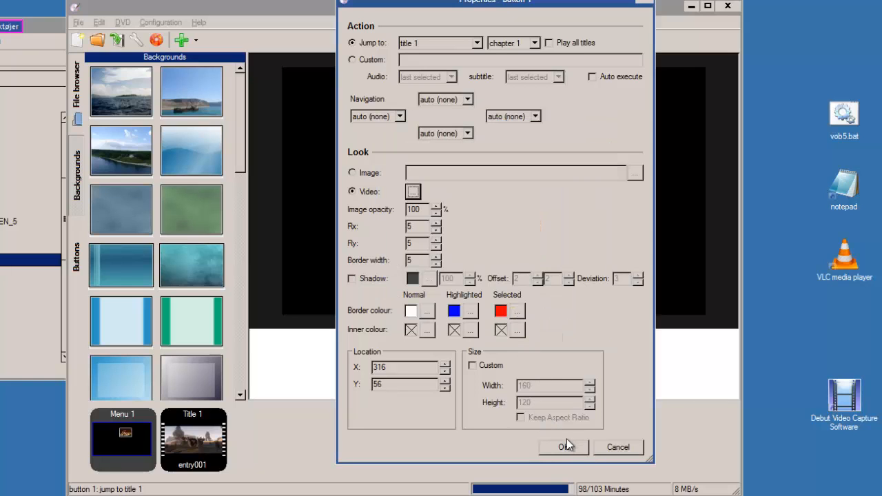
click(563, 446)
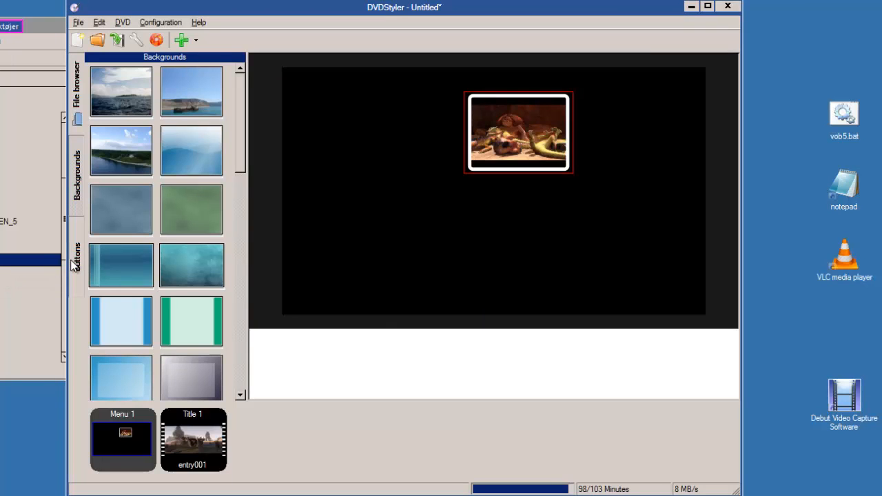
Step: Add an entry001 text button that jumps to chapter 5, then open Title 1's properties
click(76, 258)
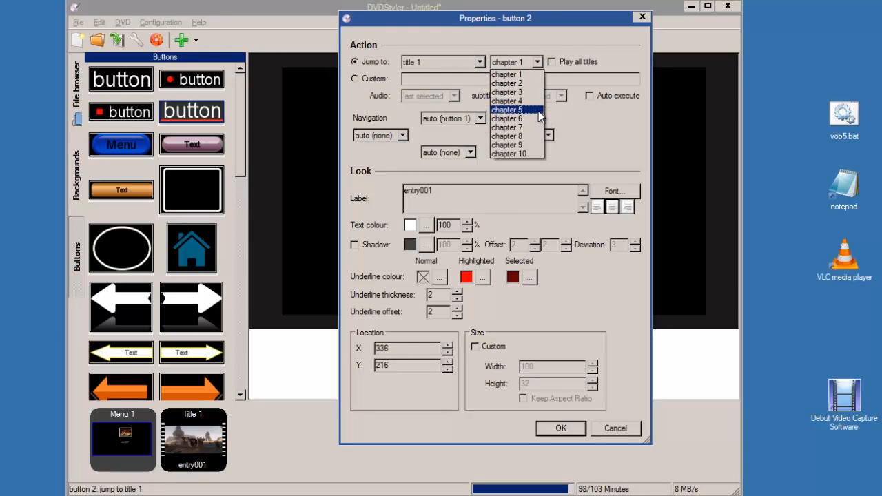
click(506, 109)
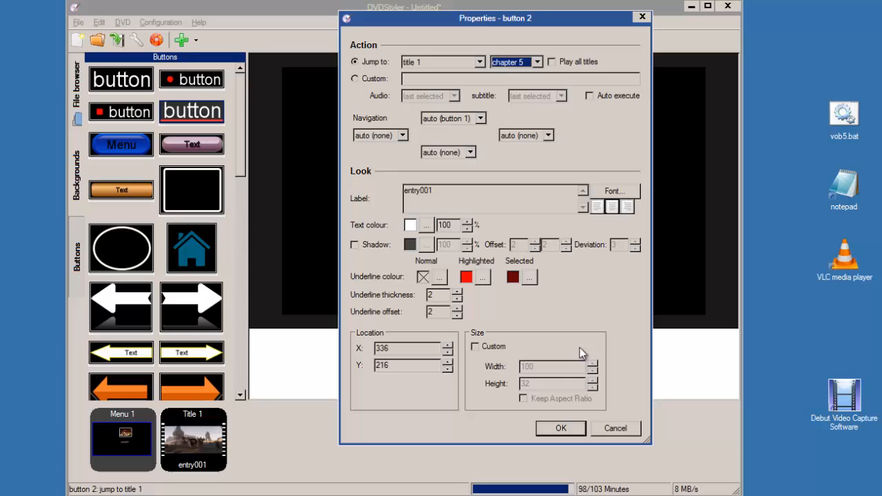
click(561, 428)
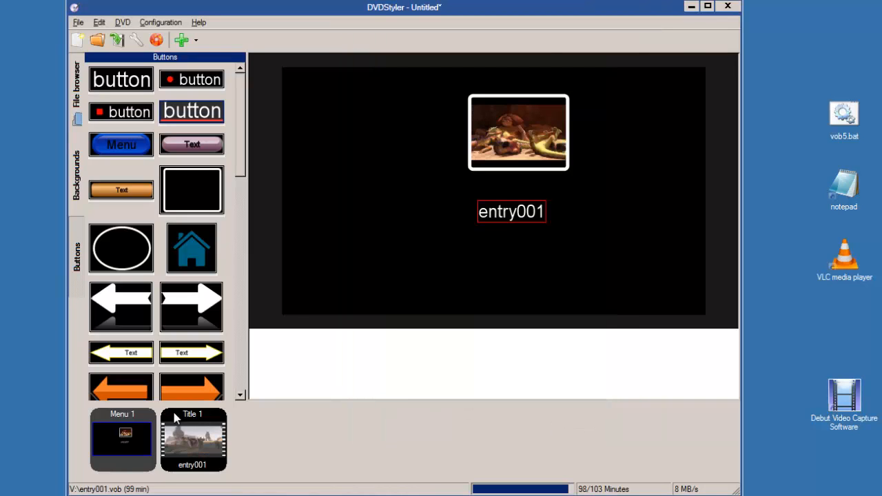
double_click(192, 437)
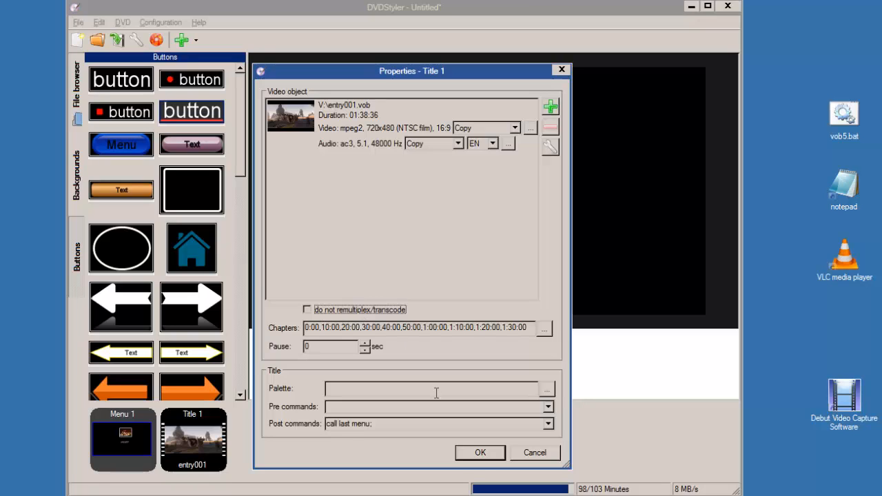
Step: Close Title 1's properties and briefly check the Burn dialog
click(480, 453)
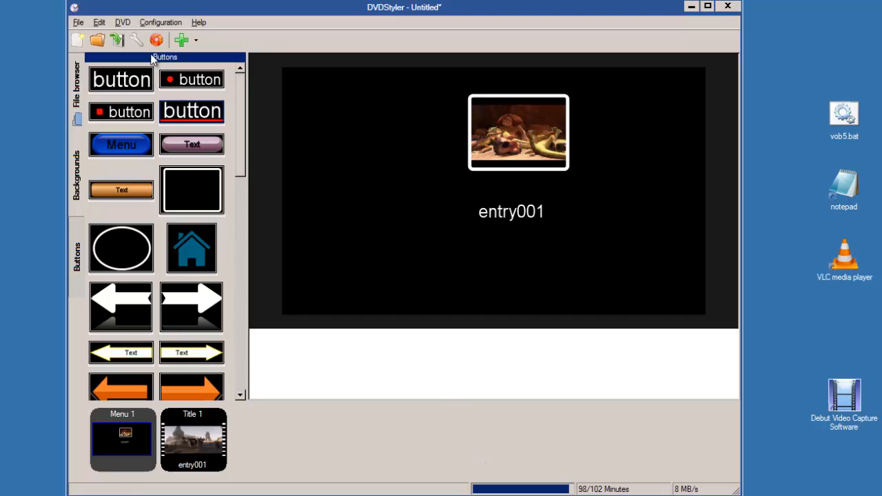
mouse_move(156, 40)
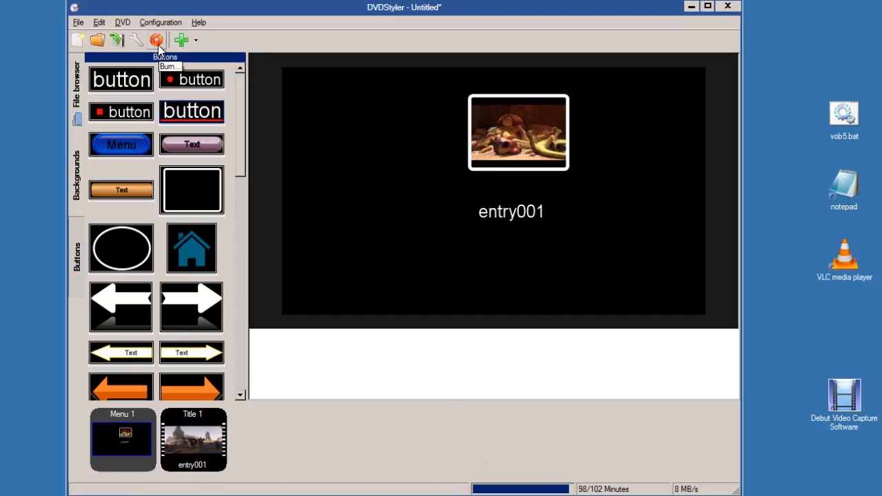
click(157, 39)
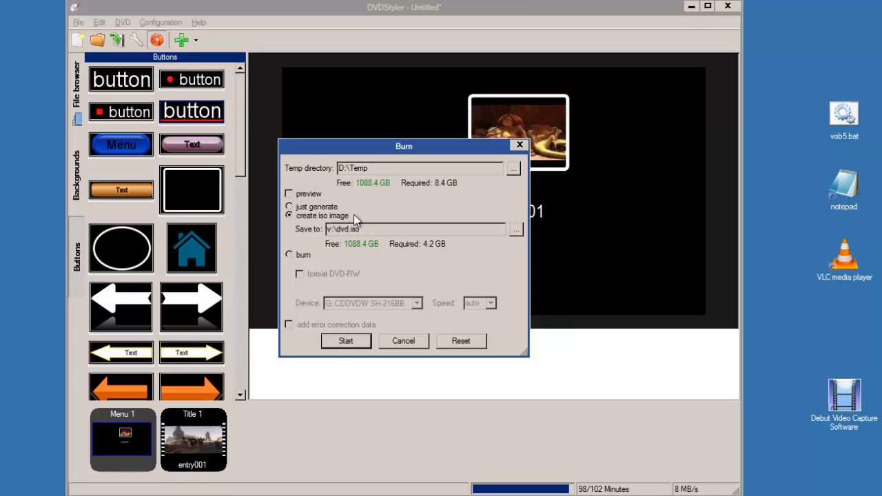
click(403, 340)
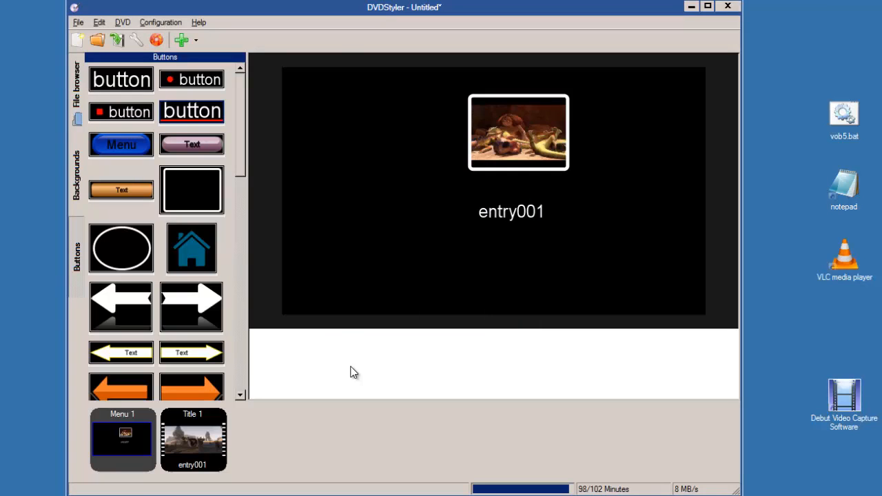
Step: Tick 'do not remultiplex/transcode' for Title 1 and prepare ISO output to v:\IISO1.iso
double_click(193, 439)
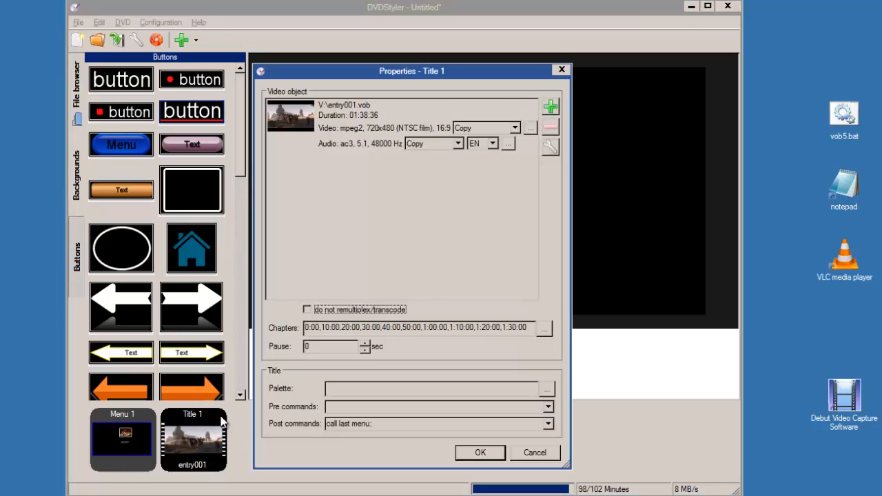
click(307, 310)
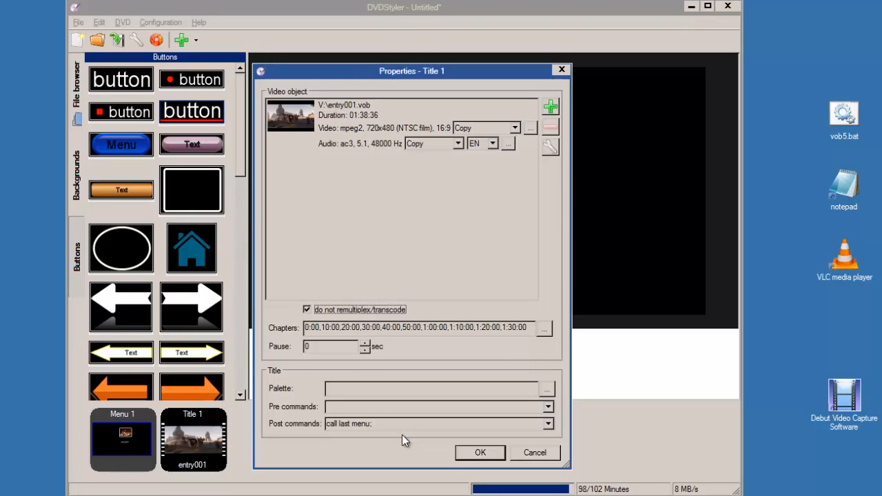
click(480, 453)
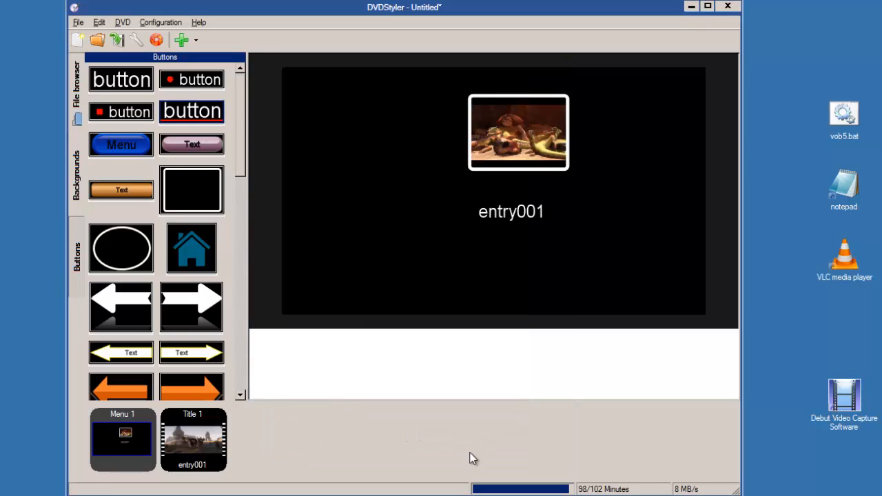
click(155, 39)
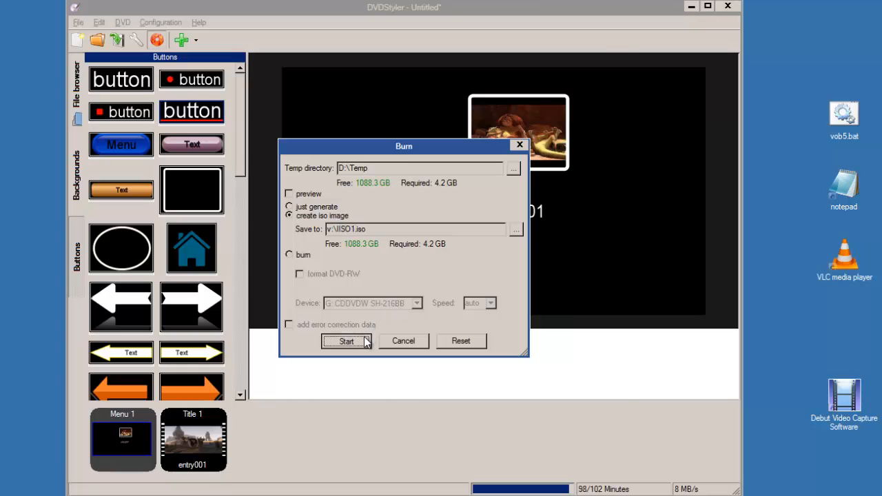
Step: Generate IISO1.iso and close the progress window after success
click(346, 341)
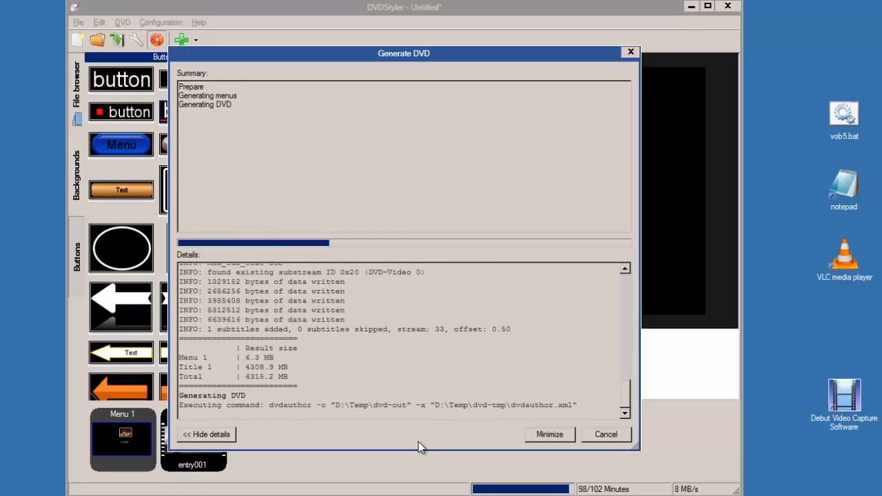
mouse_move(409, 446)
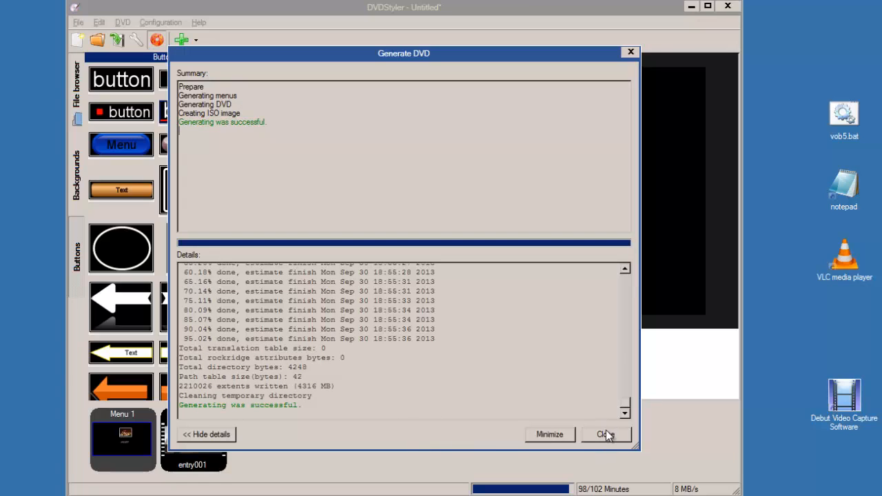
click(605, 435)
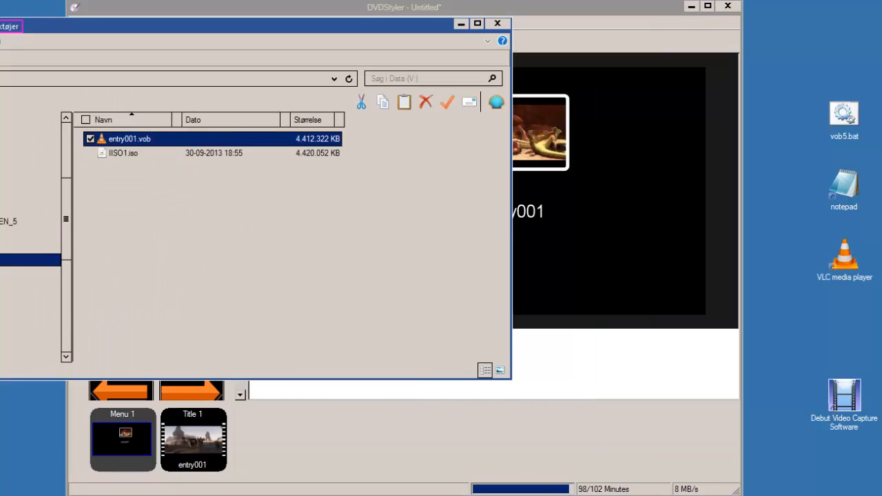
Step: Select IISO1.iso on drive V: and play it in VLC
click(123, 153)
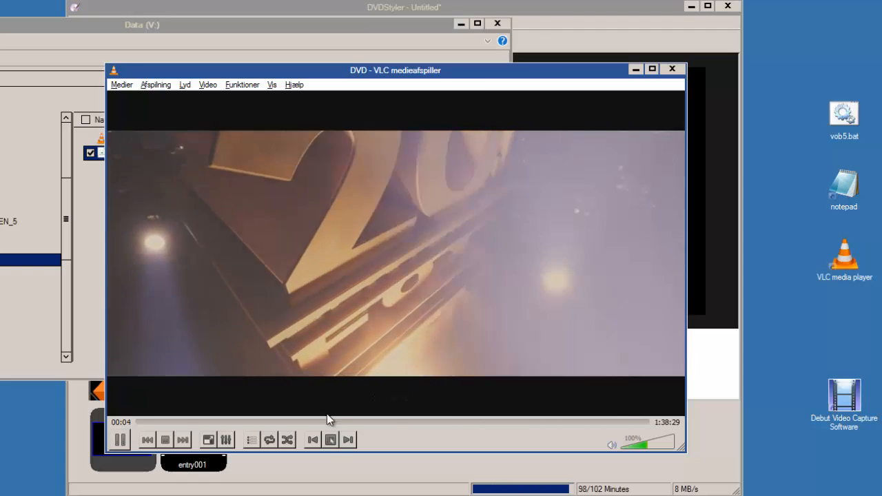
Step: Seek VLC to about 40:00 to verify playback, then close the player
click(330, 440)
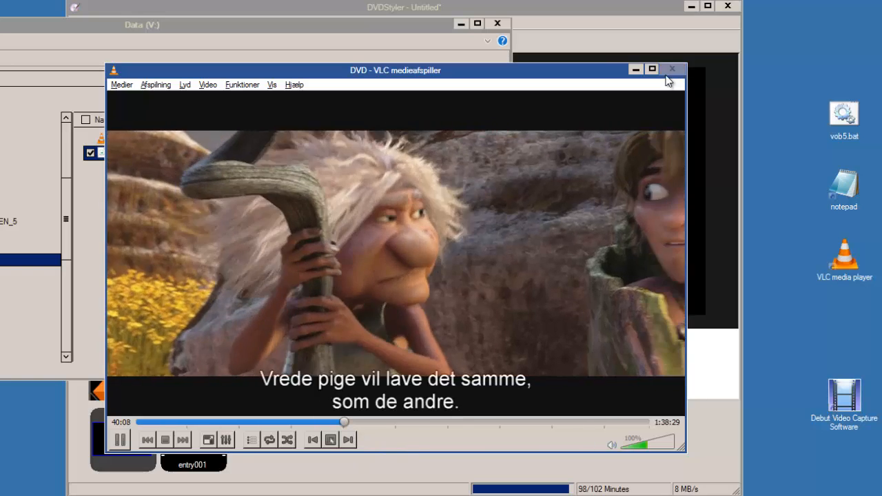
click(672, 69)
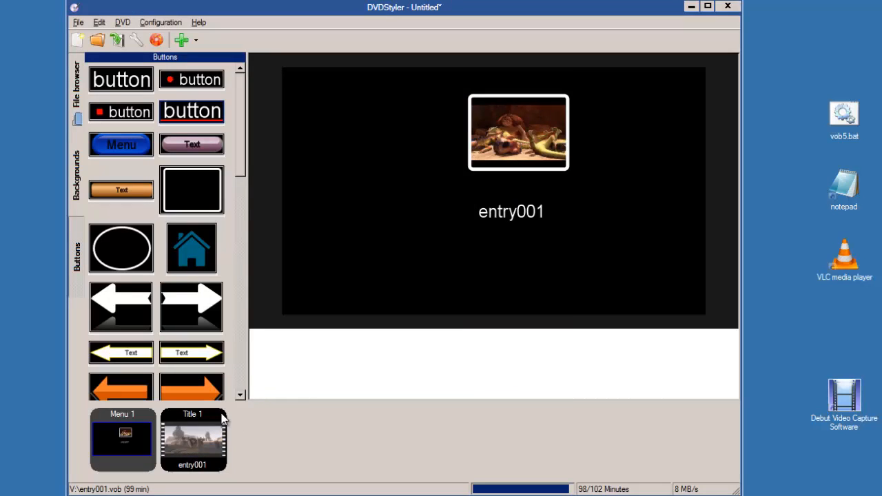
Step: Untick 'do not remultiplex/transcode' for Title 1 and prepare ISO output to v:\IISO2.iso
double_click(192, 439)
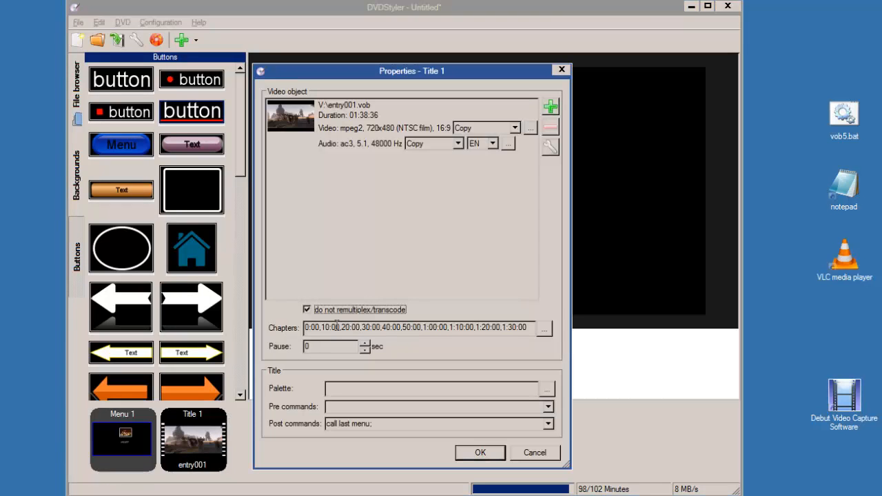
click(307, 310)
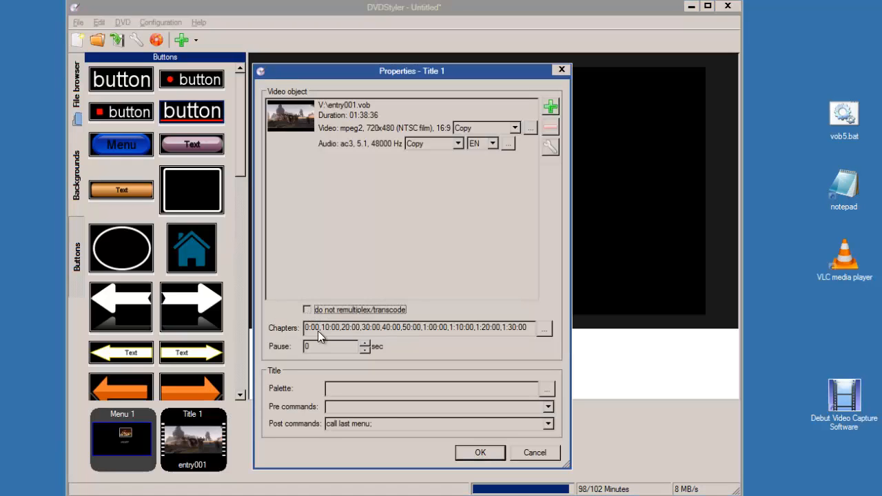
click(480, 453)
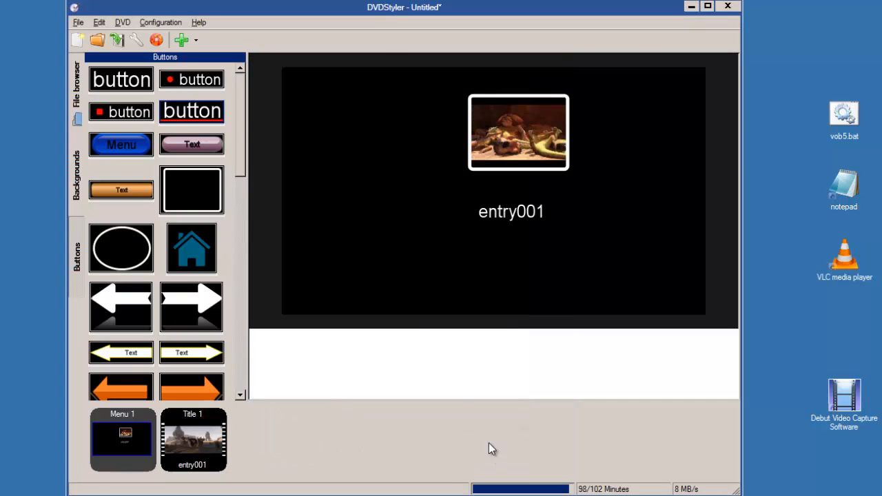
click(155, 39)
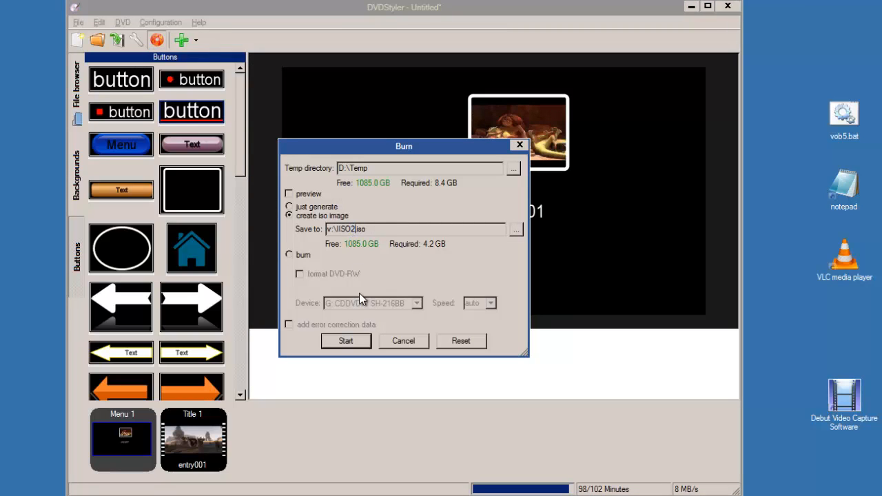
Step: Generate IISO2.iso and close the progress window once it succeeds
click(346, 340)
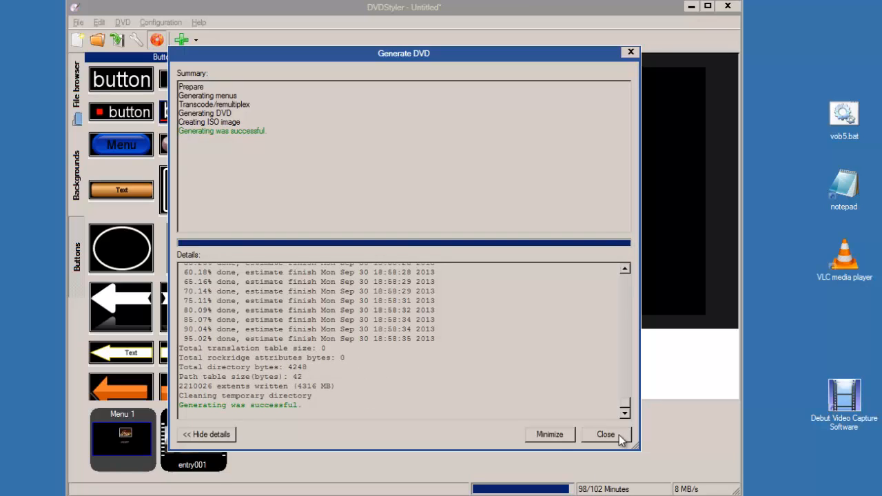
click(604, 434)
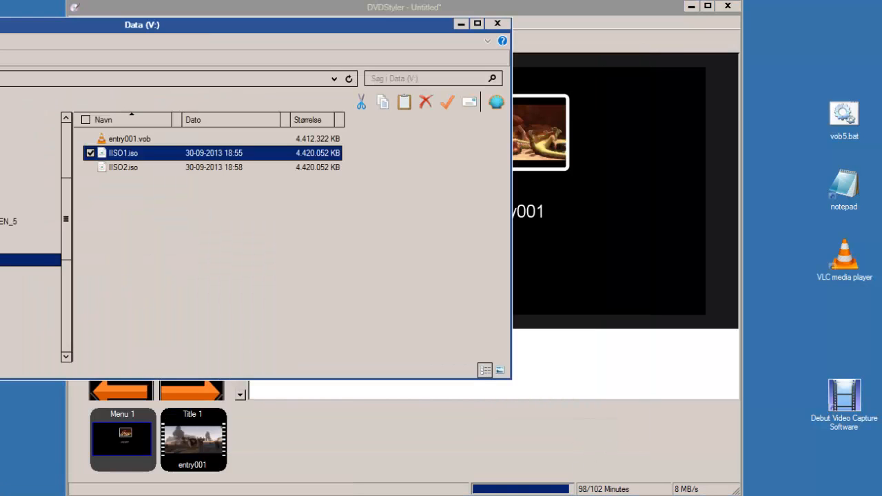
Step: Play IISO2.iso in VLC near the 40:00 mark, then close the player
click(124, 167)
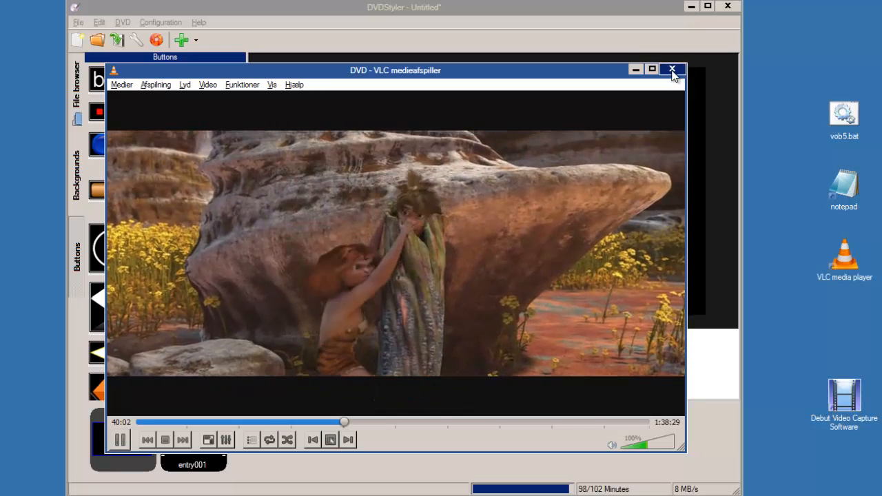
click(671, 70)
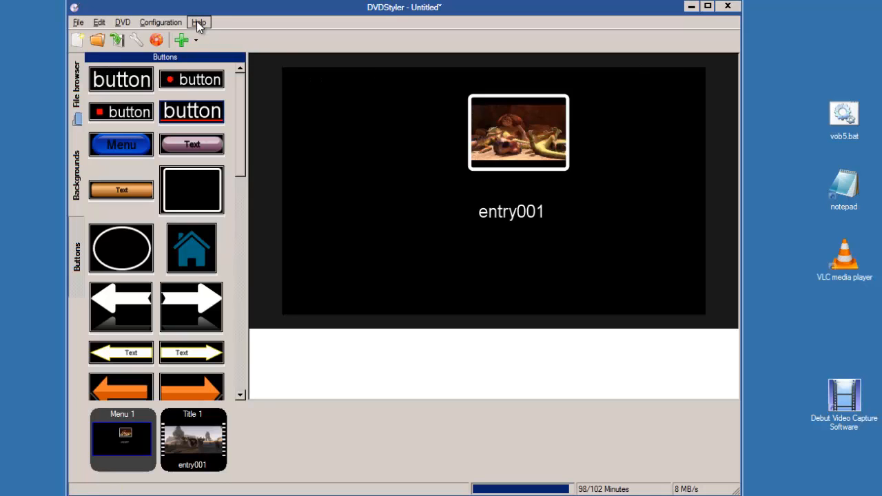
Step: Show DVDStyler's About details for version 2.6 beta 2 from the Help menu
click(199, 22)
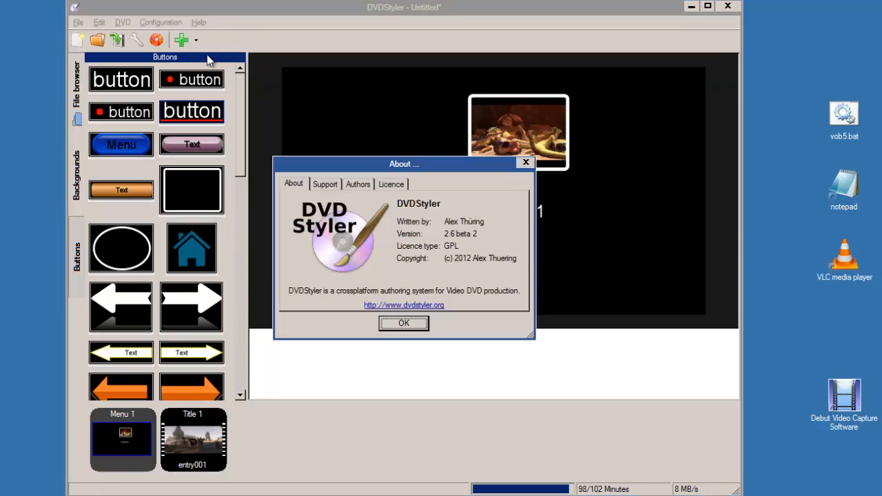
mouse_move(453, 243)
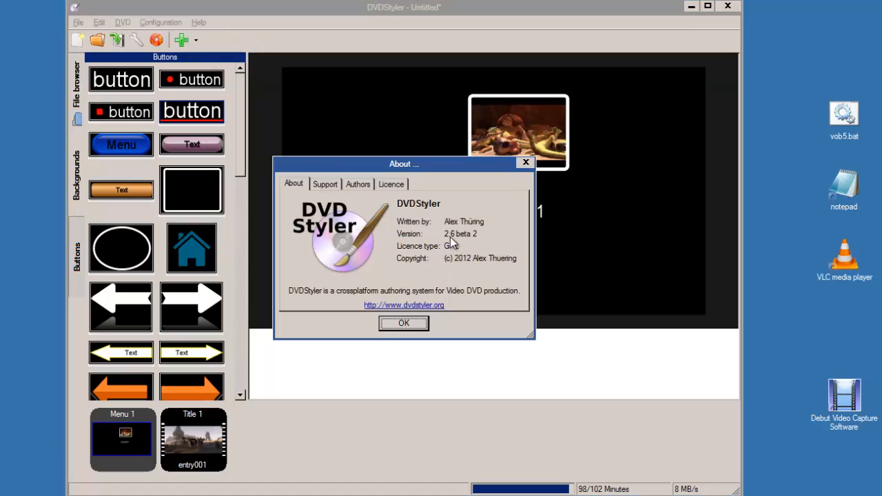
mouse_move(474, 241)
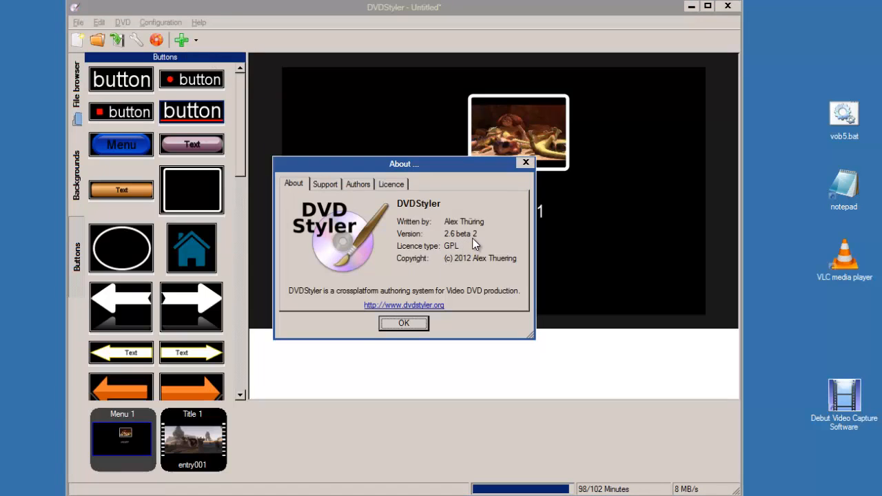
mouse_move(404, 323)
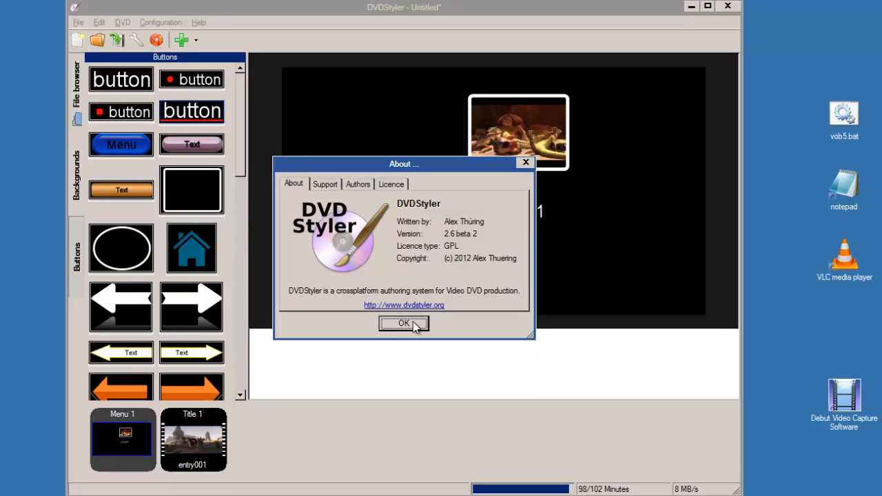